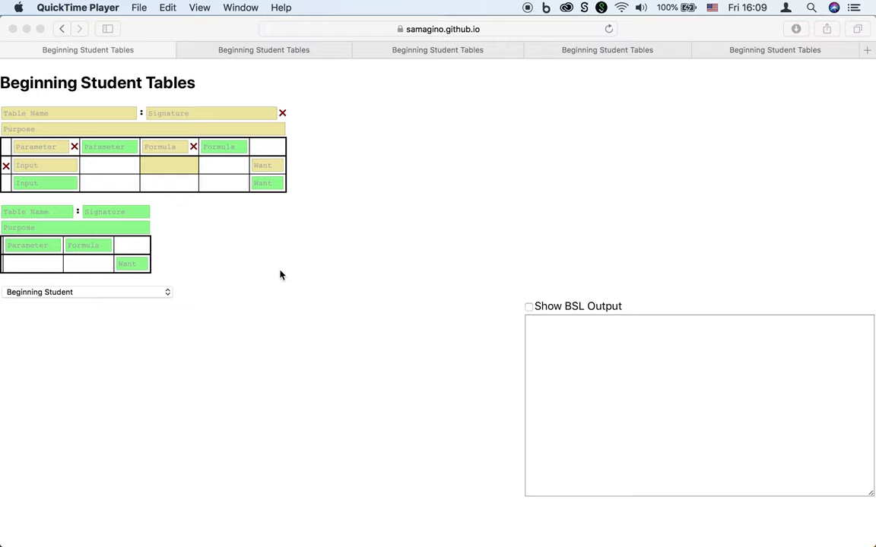
mouse_move(271, 271)
text(f)
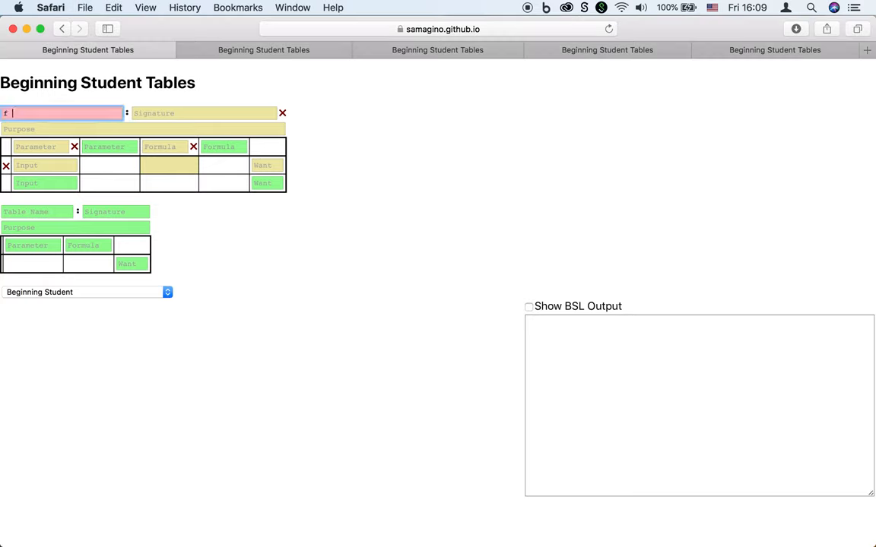
Enter name f-to-c, signature Number -> Number, purpose convert Fahrenheit to Celsius
text(-to-c)
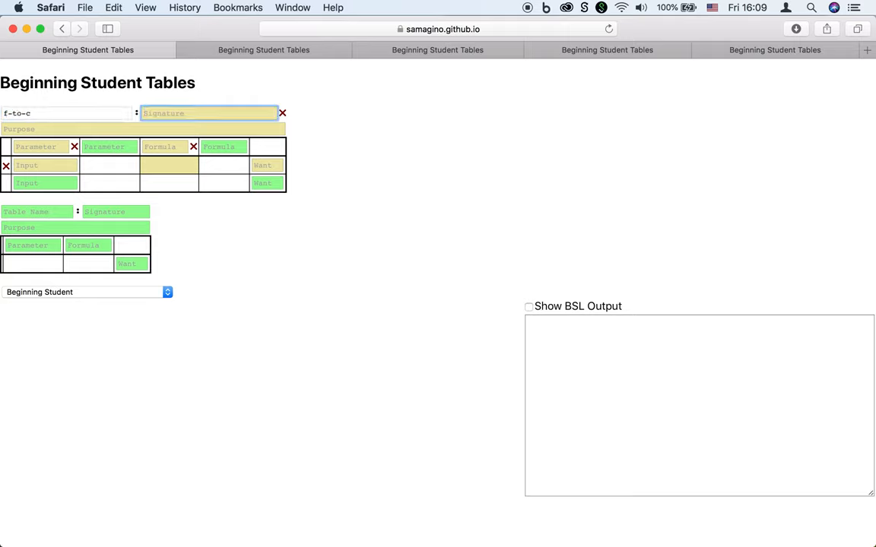
text(Number -> Number)
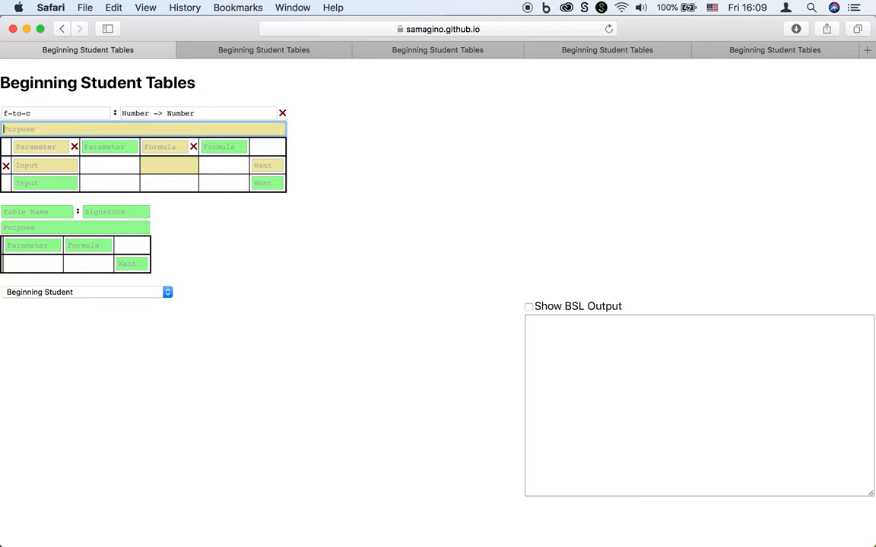
text(convert Fahrenheit to Celsius)
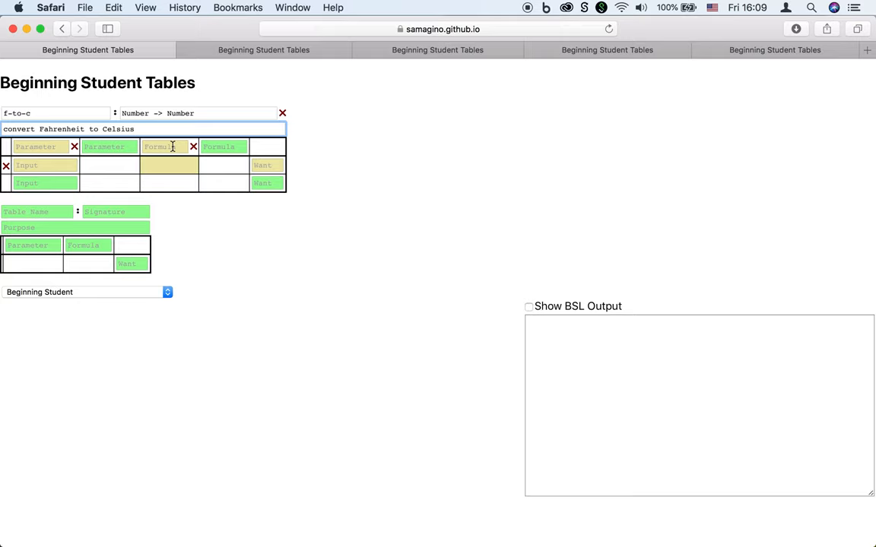
Add parameter f and examples 32 → 0 and 212 → 100
click(44, 164)
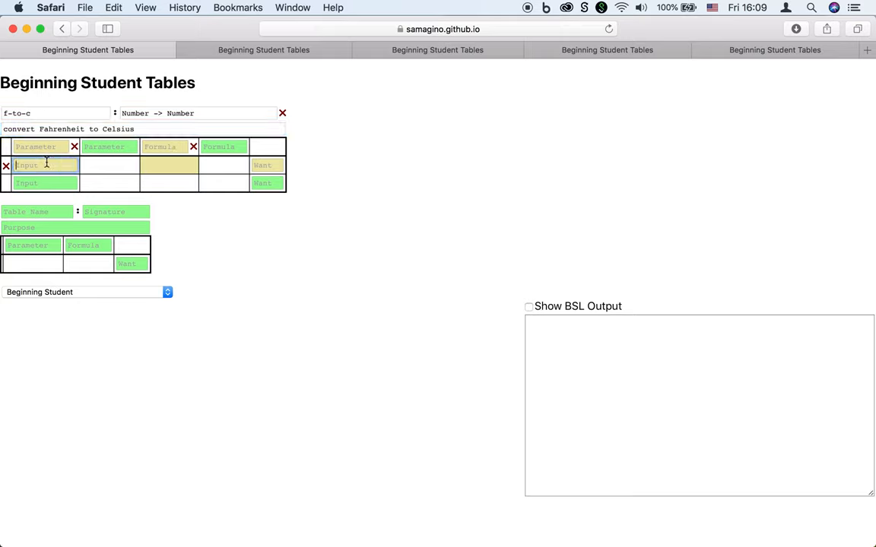
text(32)
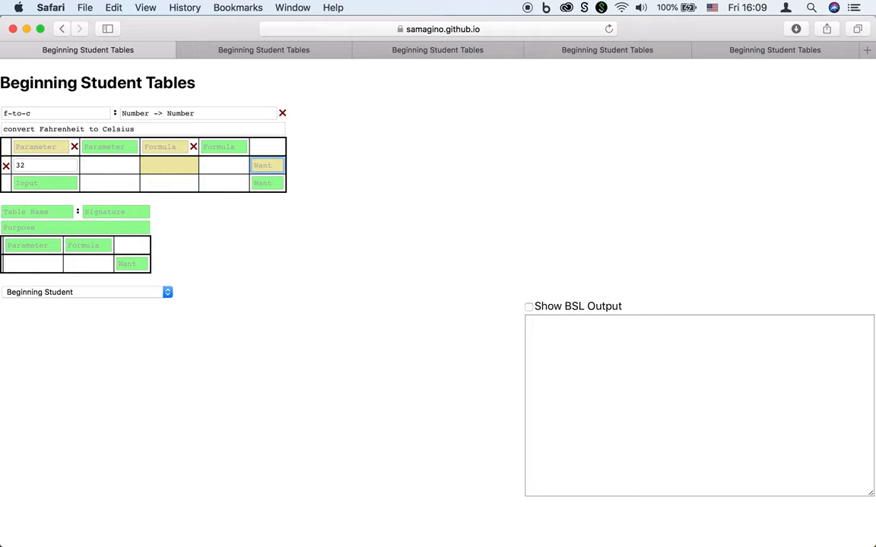
text(212)
click(41, 146)
text(f)
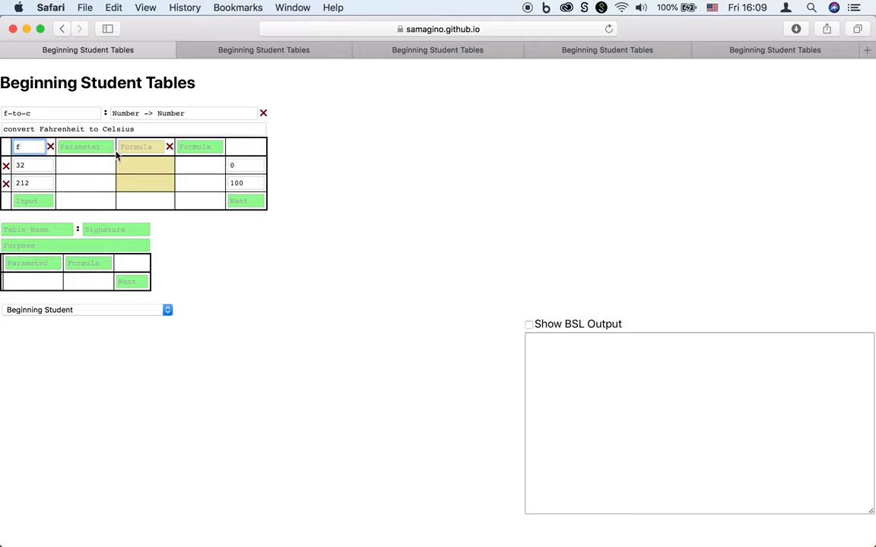
Enter formulas (- f 32) and (/ (- f 32) 1.8) so both examples check
click(143, 146)
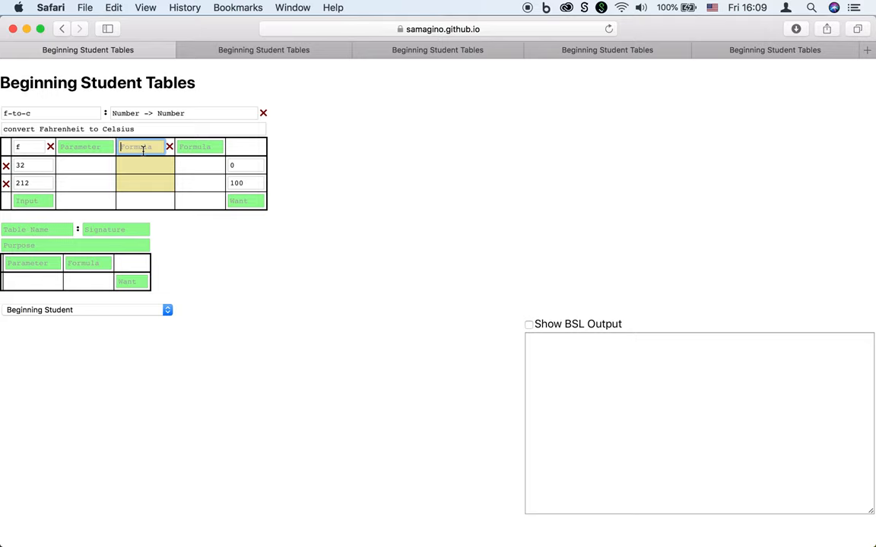
text((- f 32))
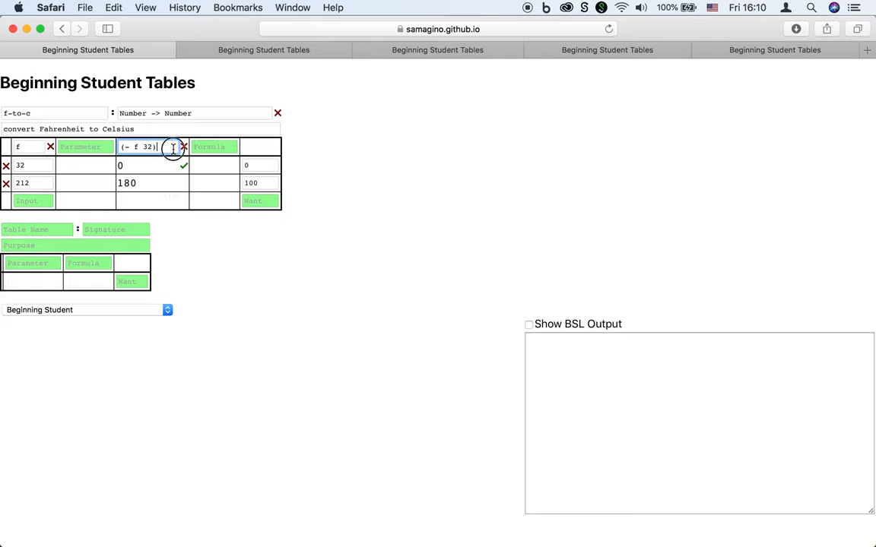
click(216, 146)
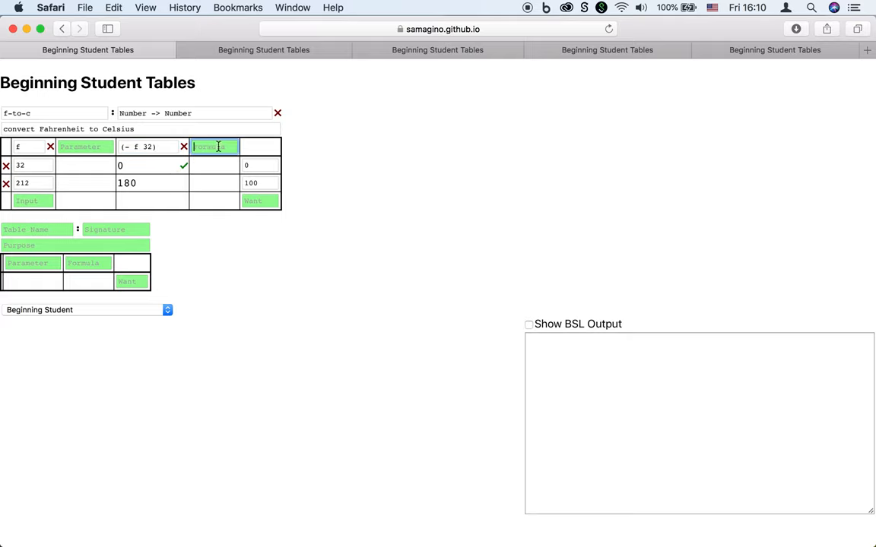
text((/ (- f 32) 1.8)
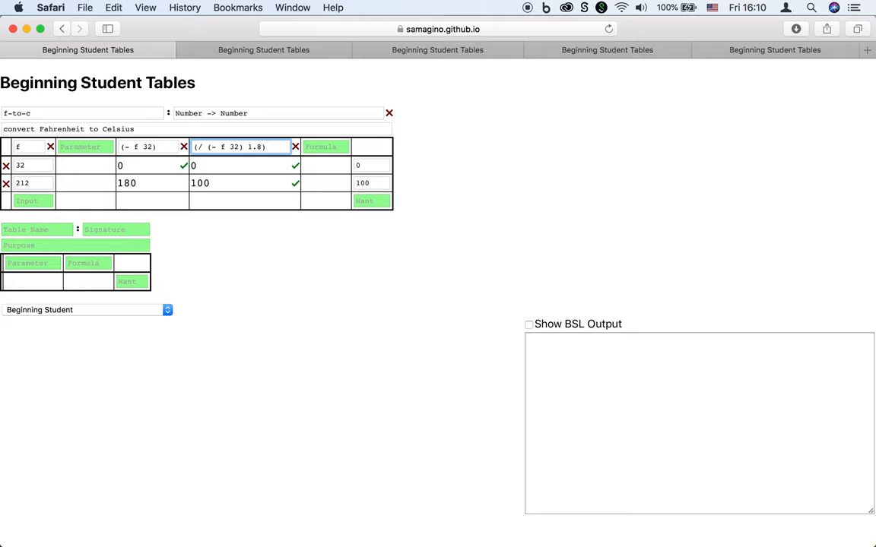
mouse_move(273, 185)
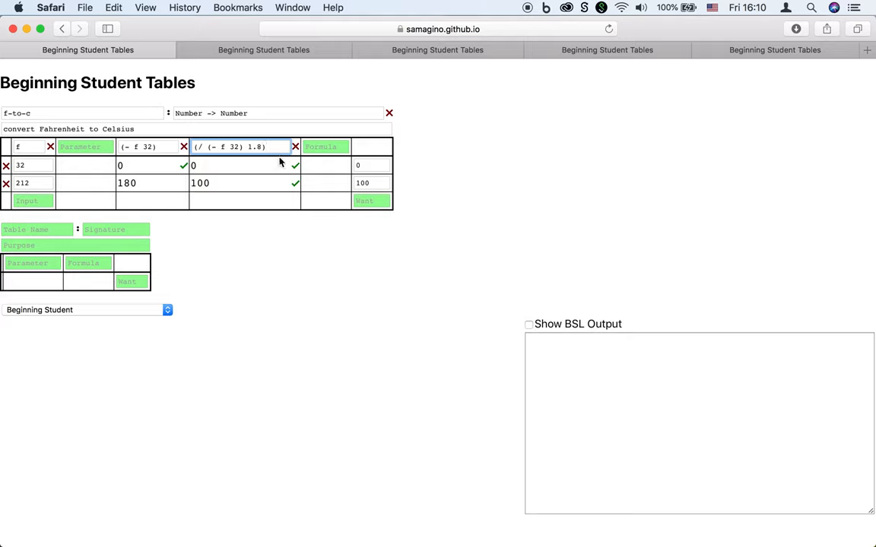
mouse_move(278, 205)
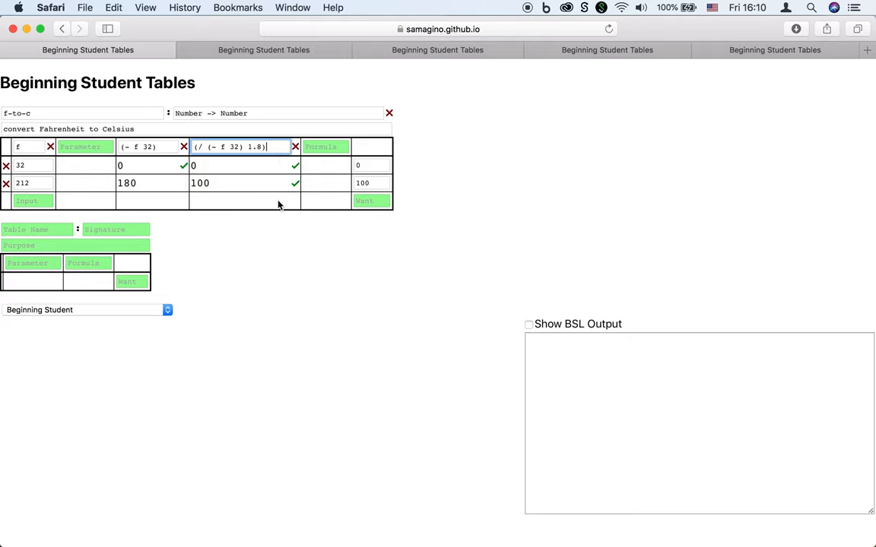
Add a third example -40 expecting -40
click(30, 201)
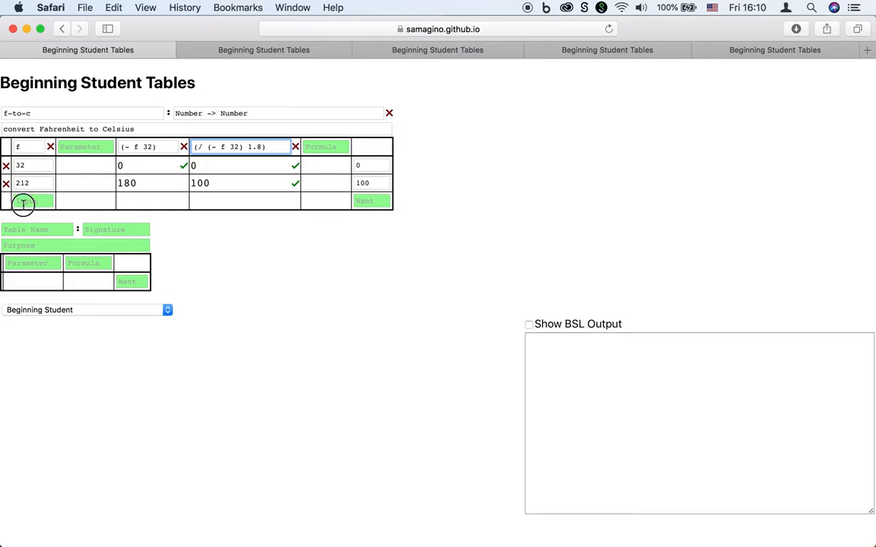
text(-40)
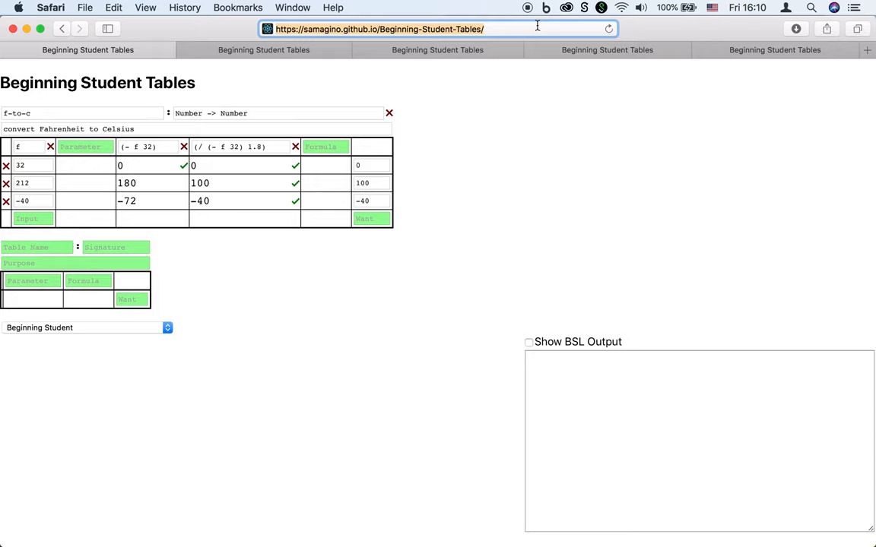
mouse_move(242, 297)
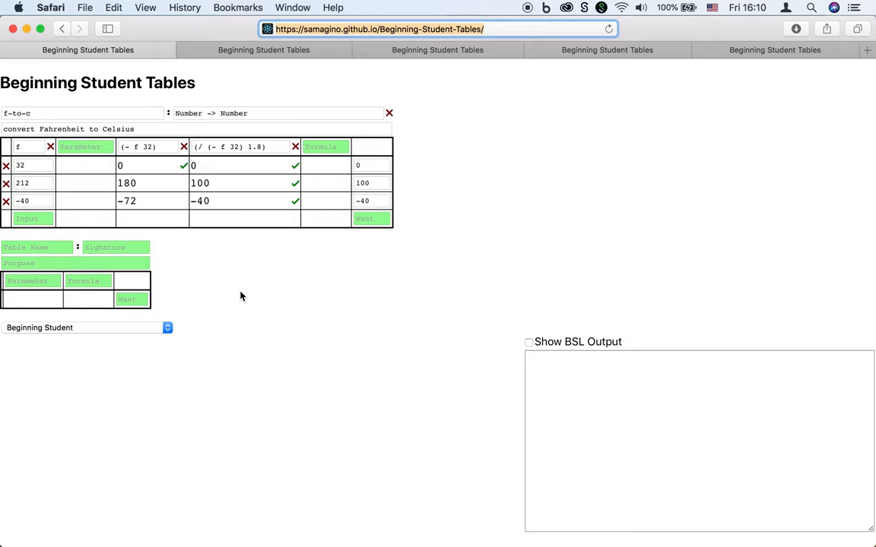
Create table larger: Number Number -> Number, purpose find the larger number, parameters x y, example 12, 34 → 34
click(371, 201)
text(larger)
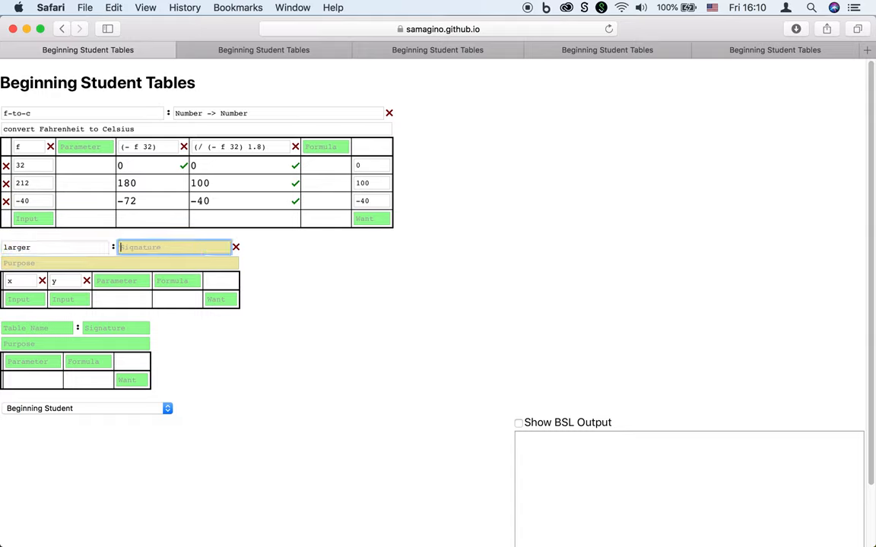
text(Number -)
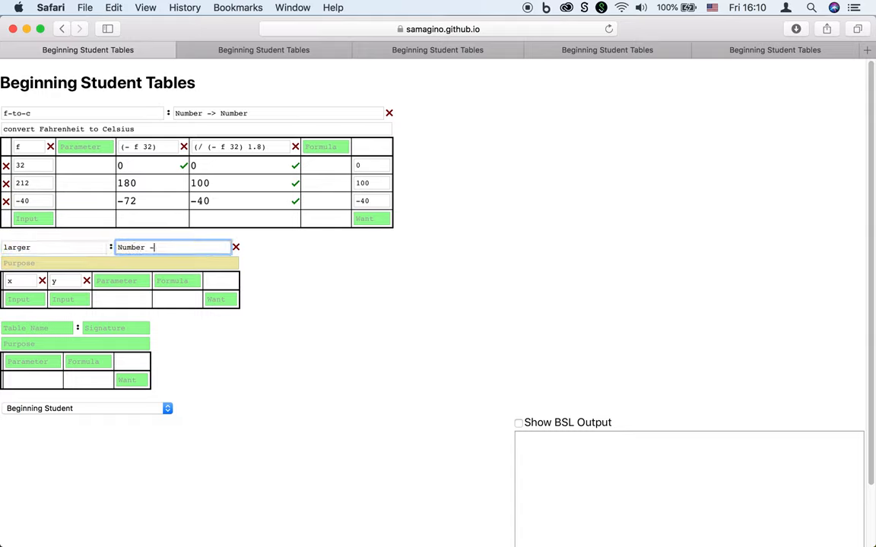
text(Number)
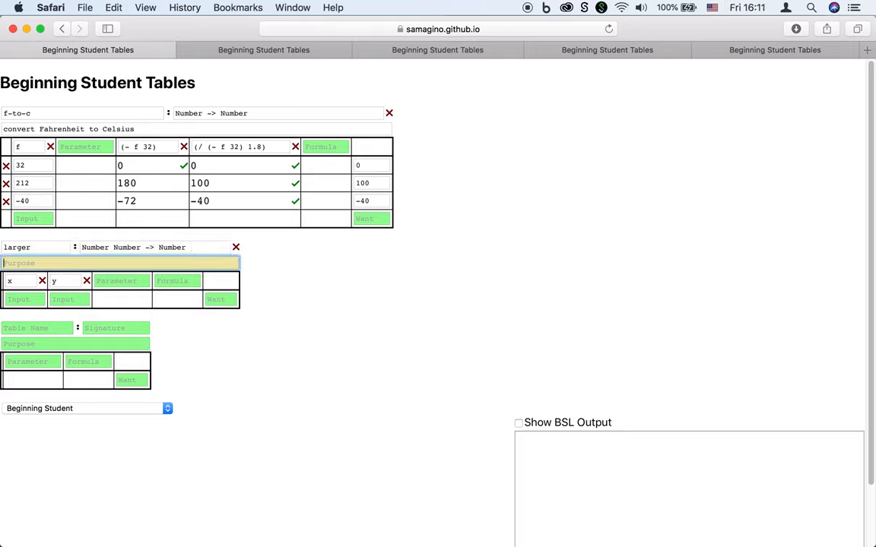
text(find the larger number)
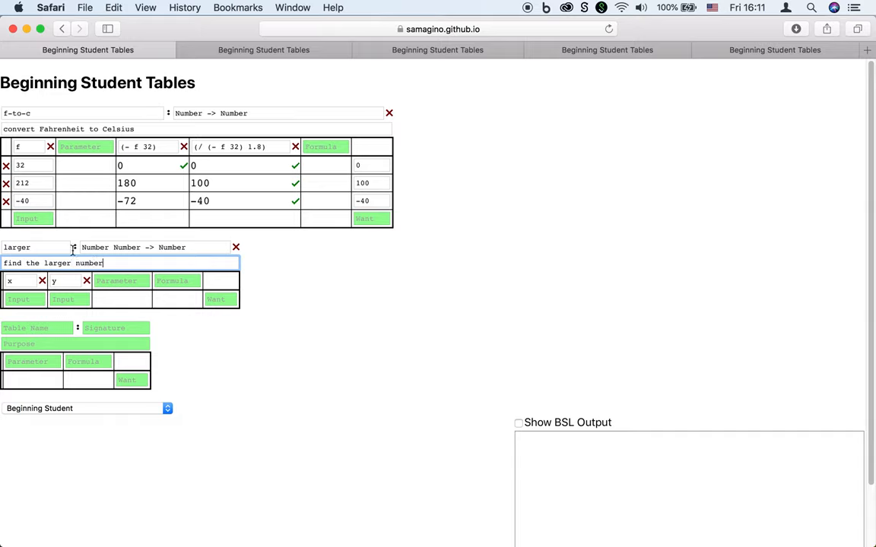
text(12)
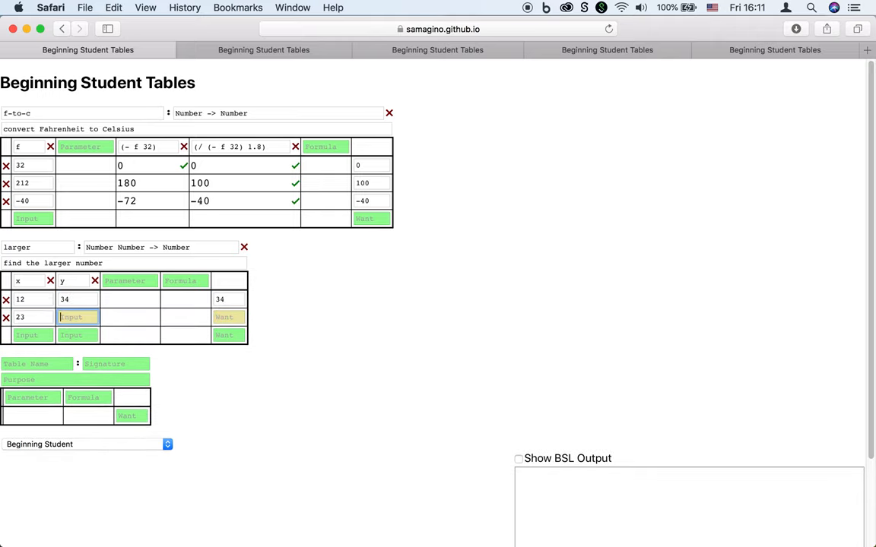
Add examples 23/34, 34/34, 45/34 with wants, replace the y formula with condition (< x y)
text(34)
click(184, 281)
text(y)
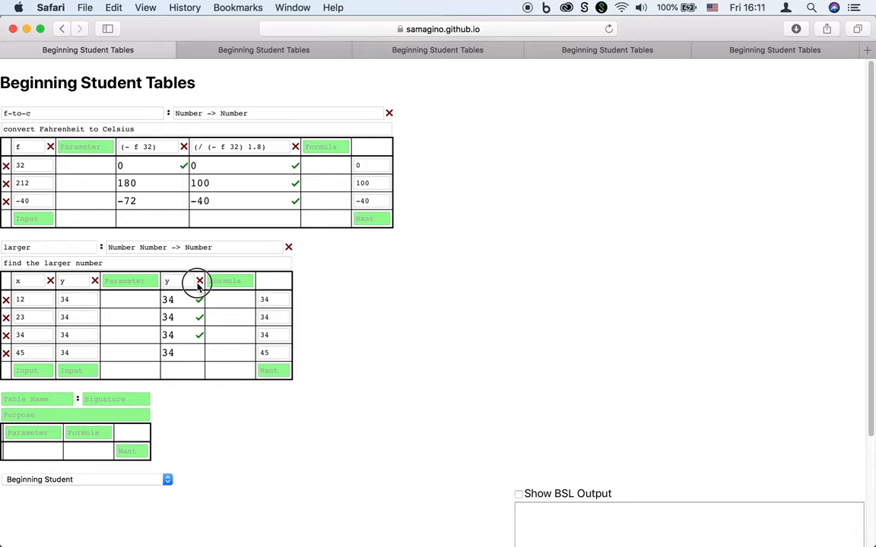
click(199, 280)
text((< x y))
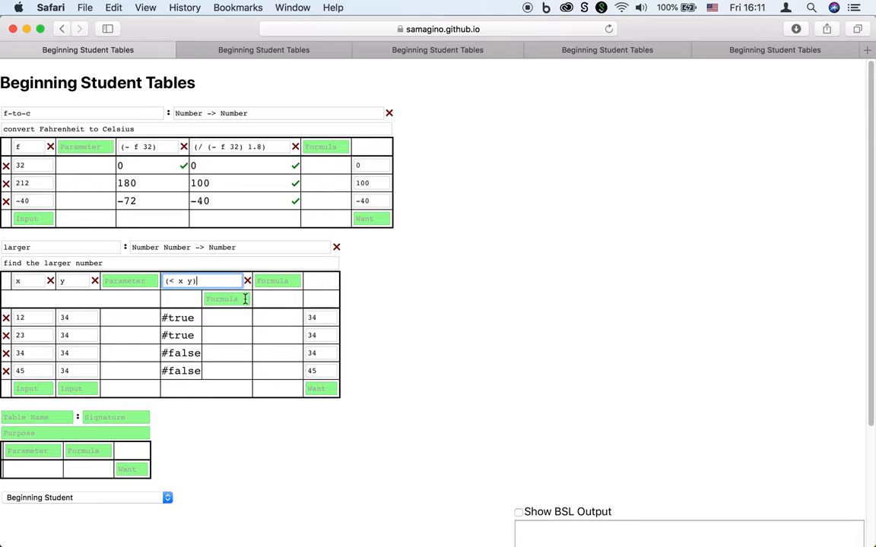
Give the first condition result y and add condition (>= x y) answering x
click(222, 298)
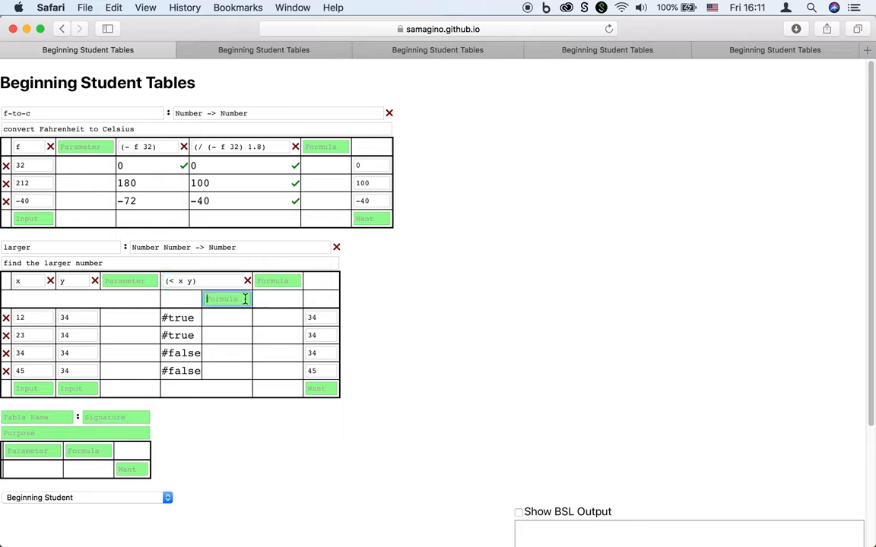
text(y)
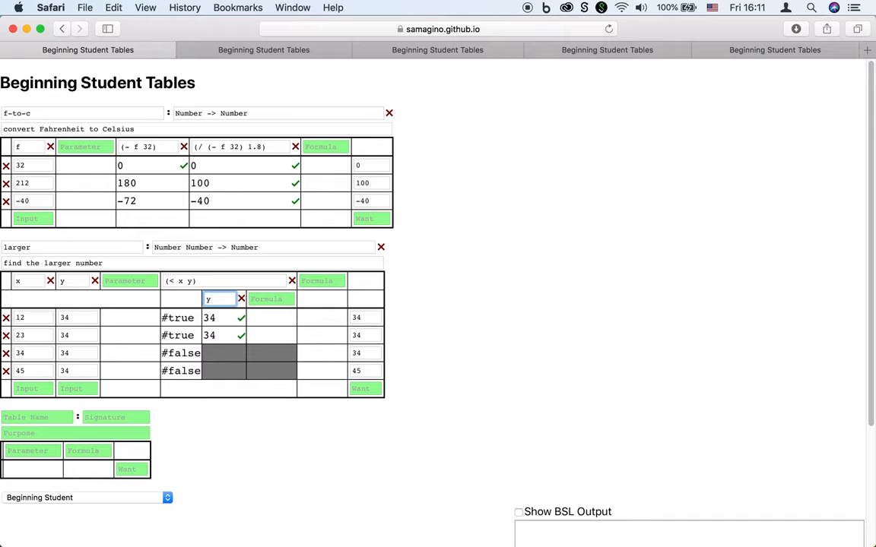
click(322, 280)
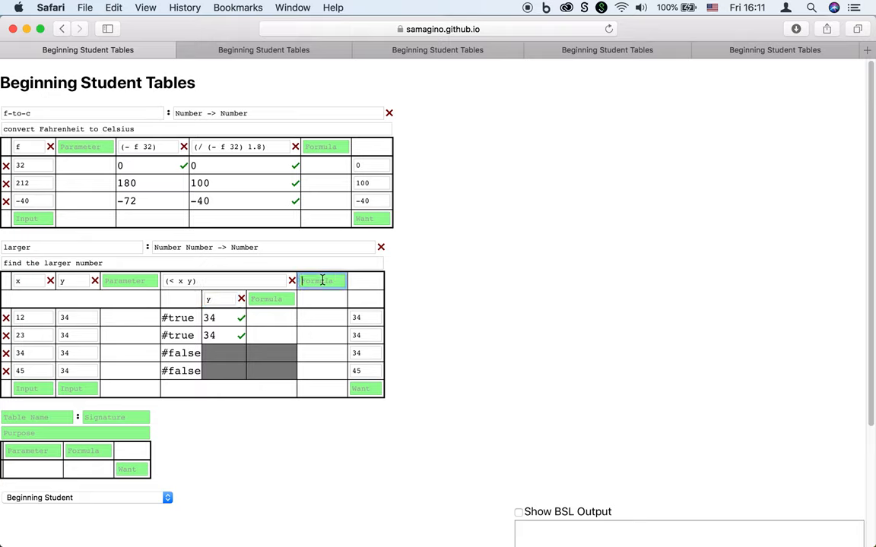
text((>= x y))
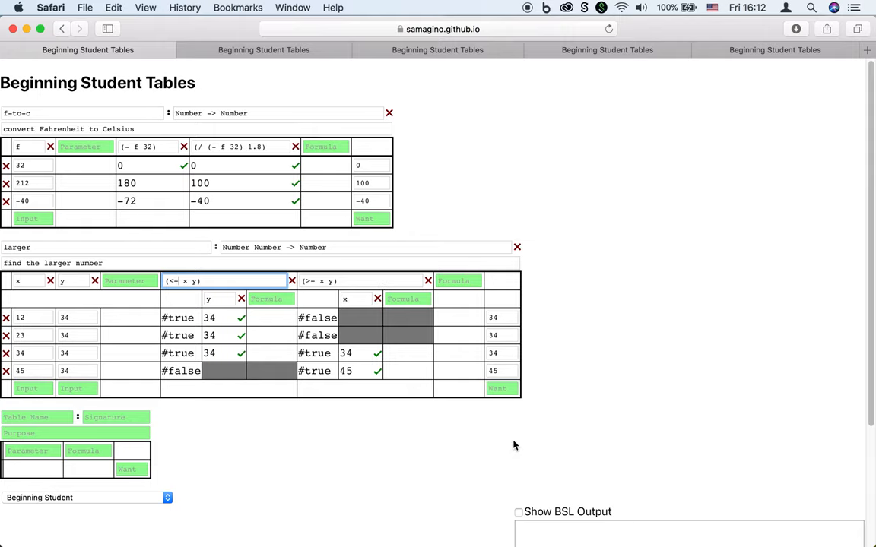
Tick Show BSL Output to view generated code, then begin naming a third table
scroll(down, 3)
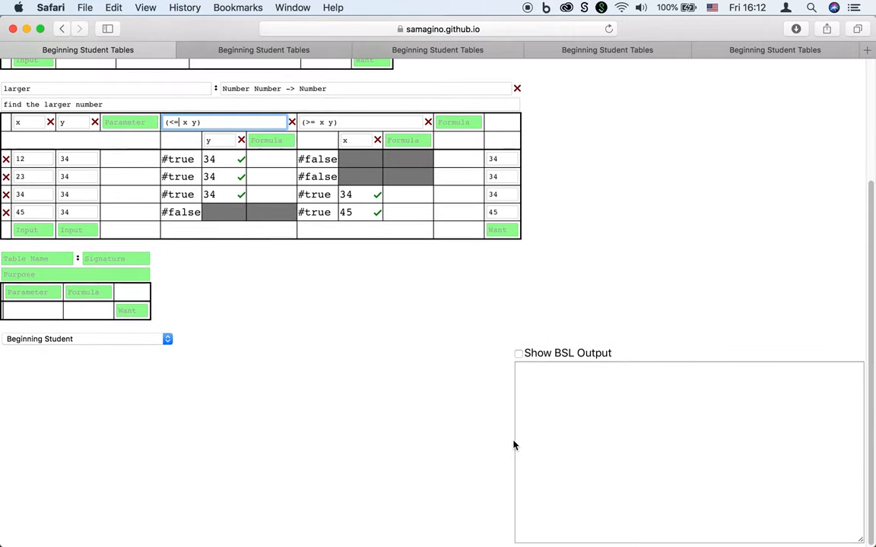
click(518, 352)
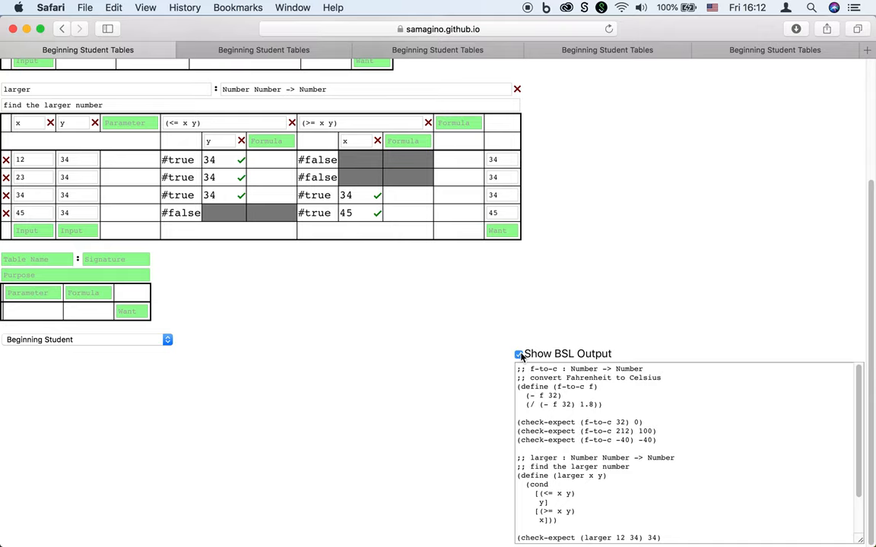
mouse_move(127, 249)
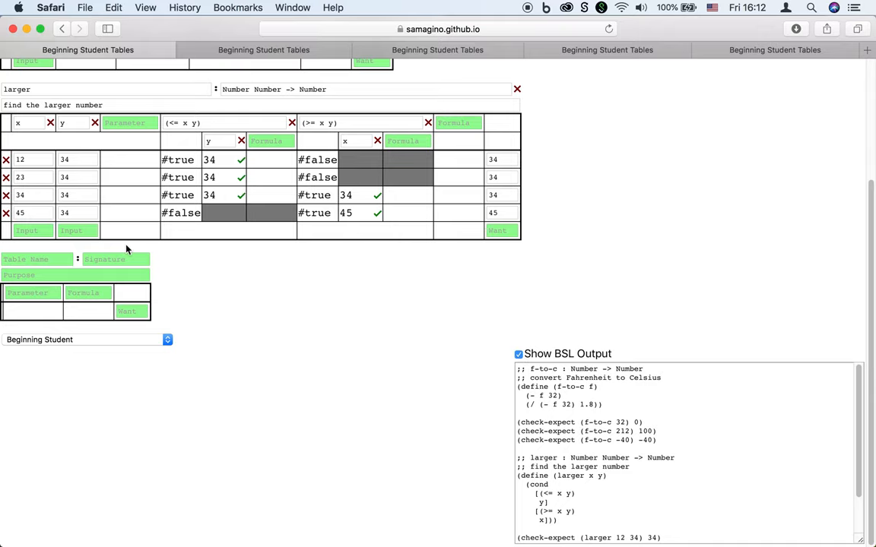
click(37, 258)
text(largest)
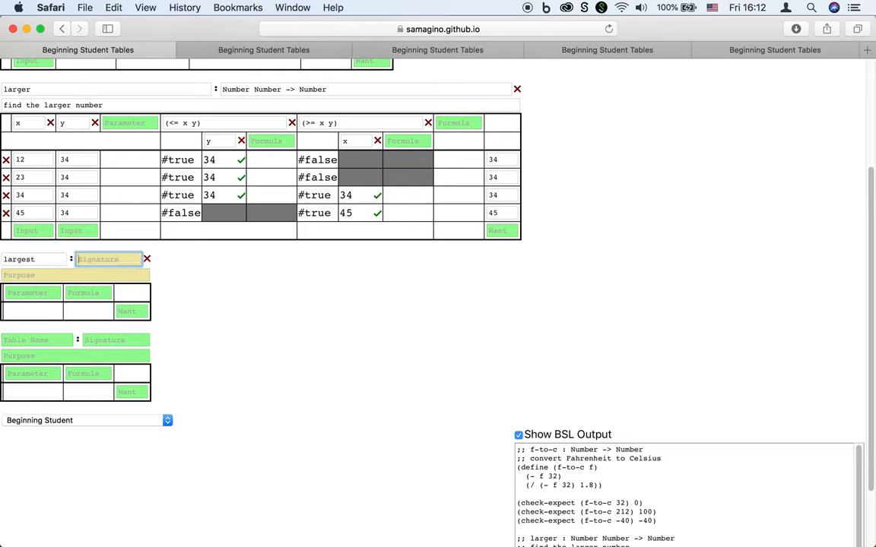
Enter largest's signature, purpose find the largest number, formula (larger (larger x y) z), example 1, 2, 3 → 3
text(Number Number Number -> Number)
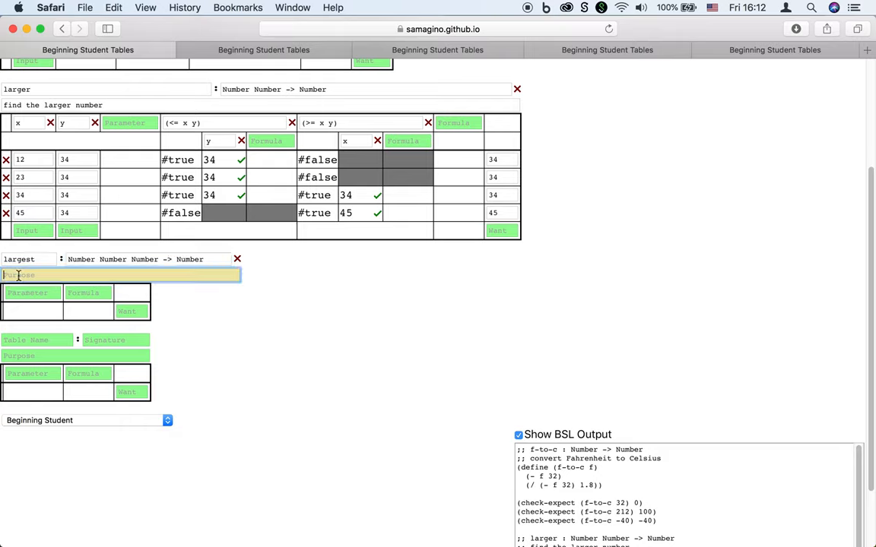
text(find the largest numb)
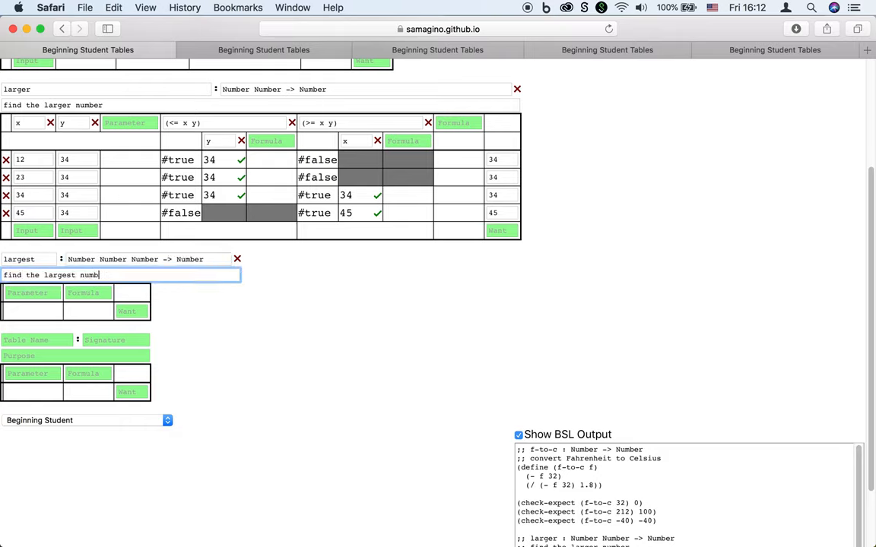
click(88, 292)
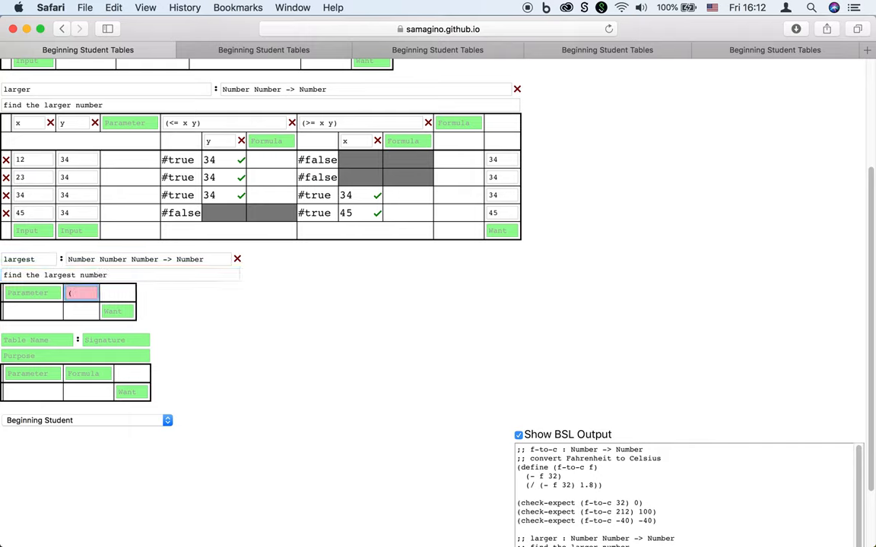
text((larger ()
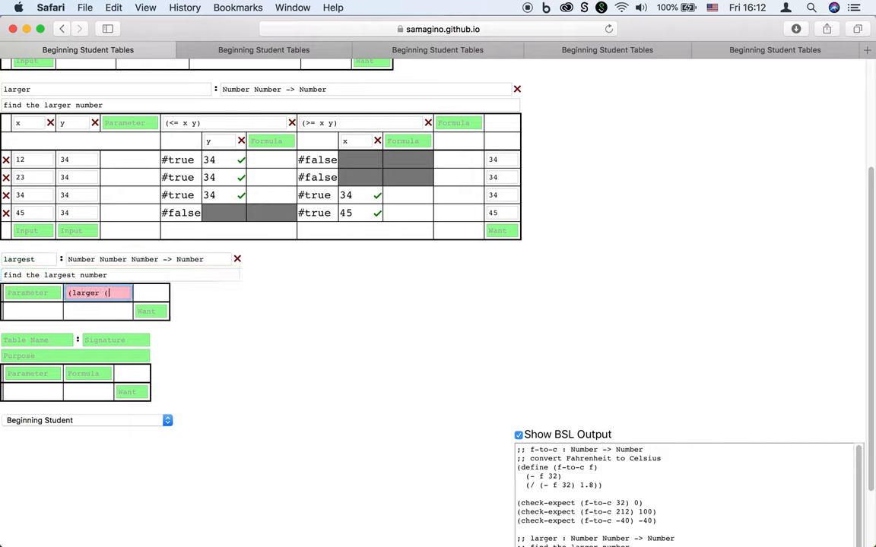
text(larger x y) z)
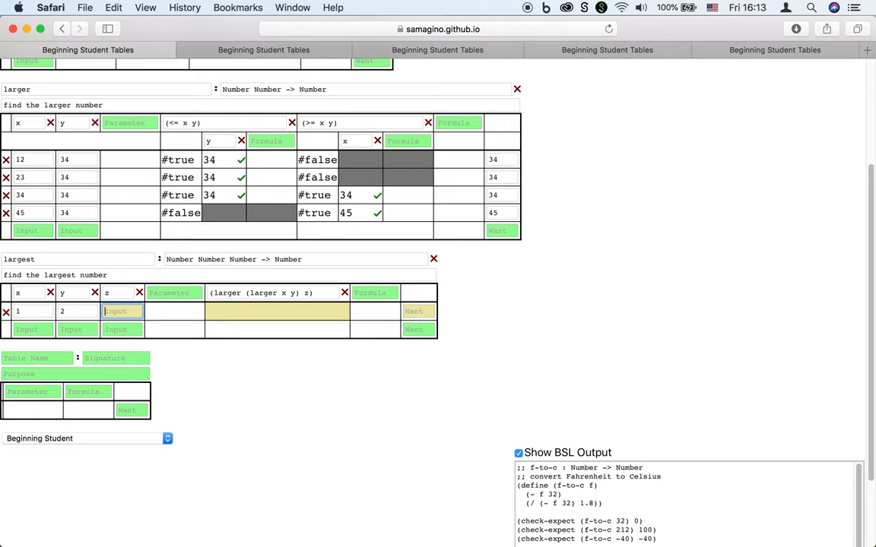
text(3)
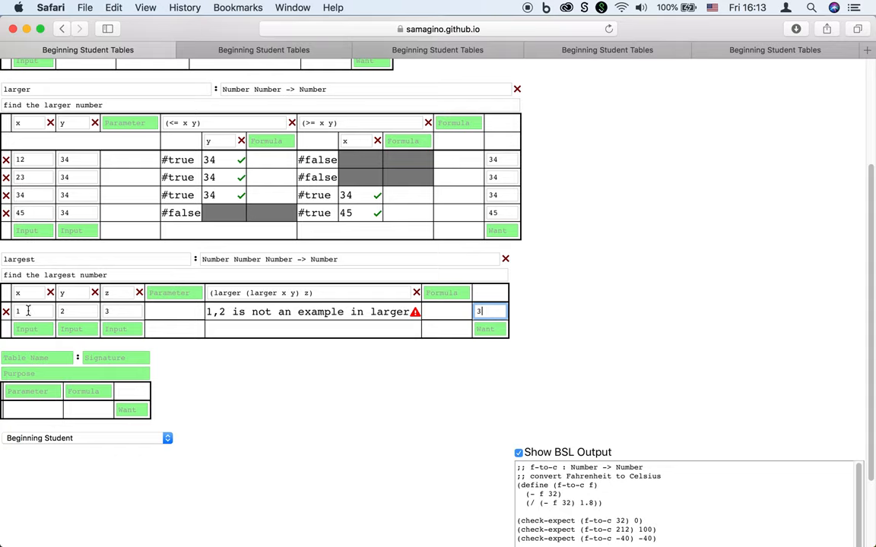
mouse_move(82, 225)
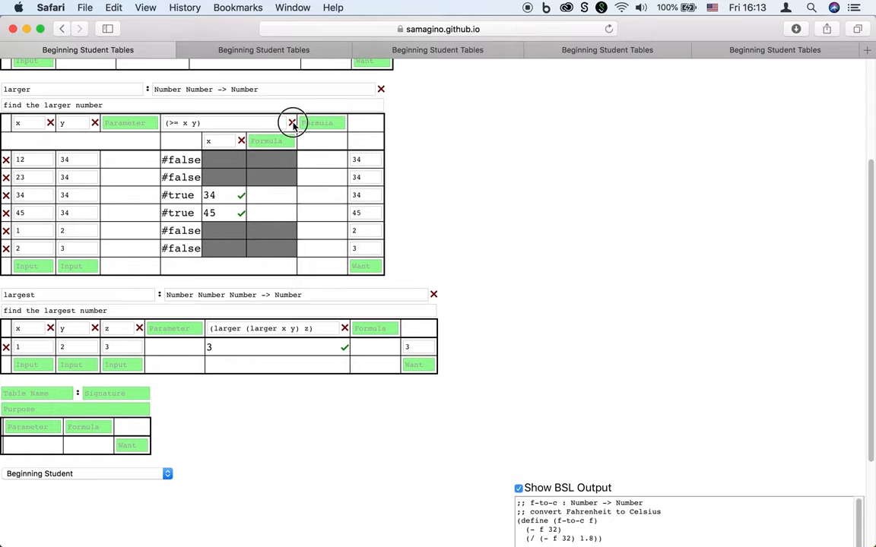
click(292, 122)
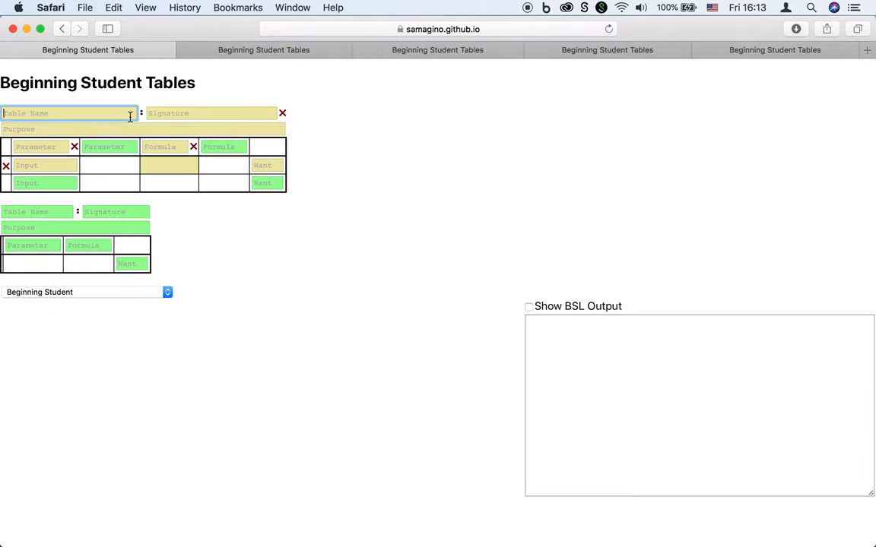
Name table fact, signature NaturalNumber -> Number, purpose compute factorial, and begin its examples
text(fact)
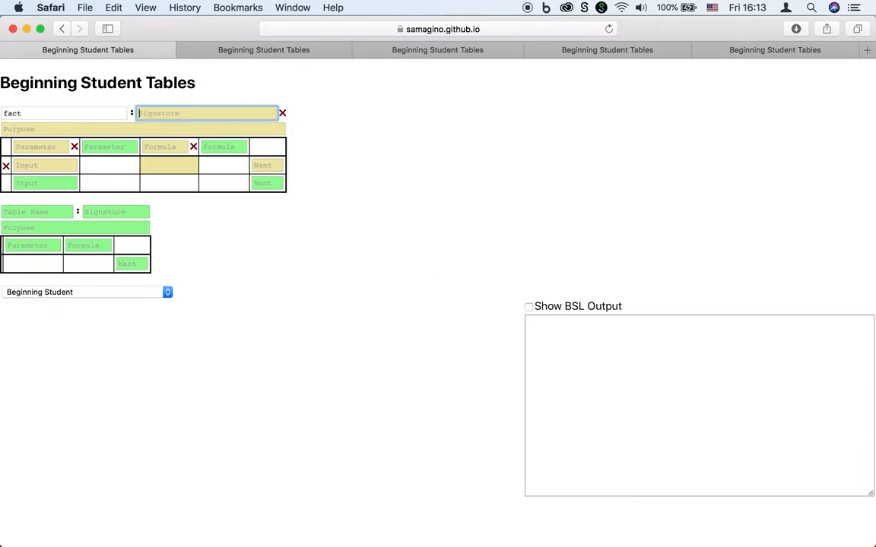
text(Numb)
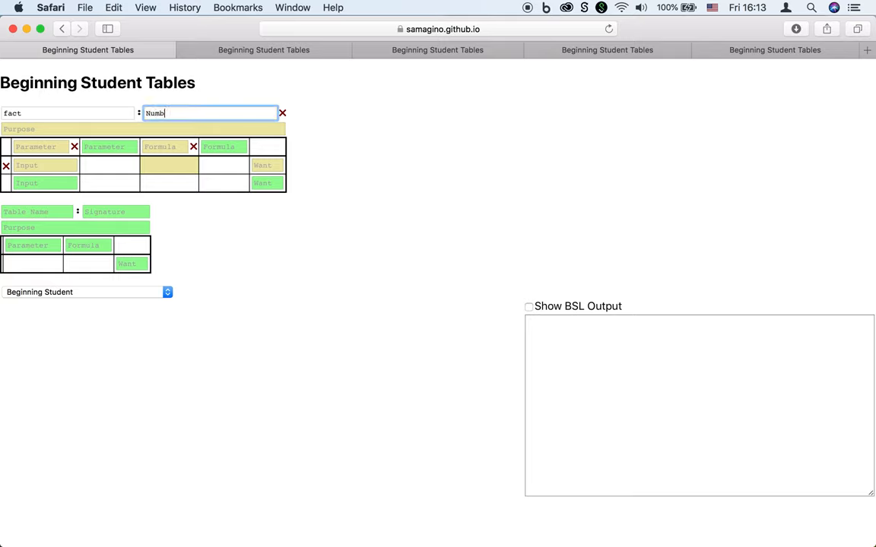
text(NaturalNumber -> Number)
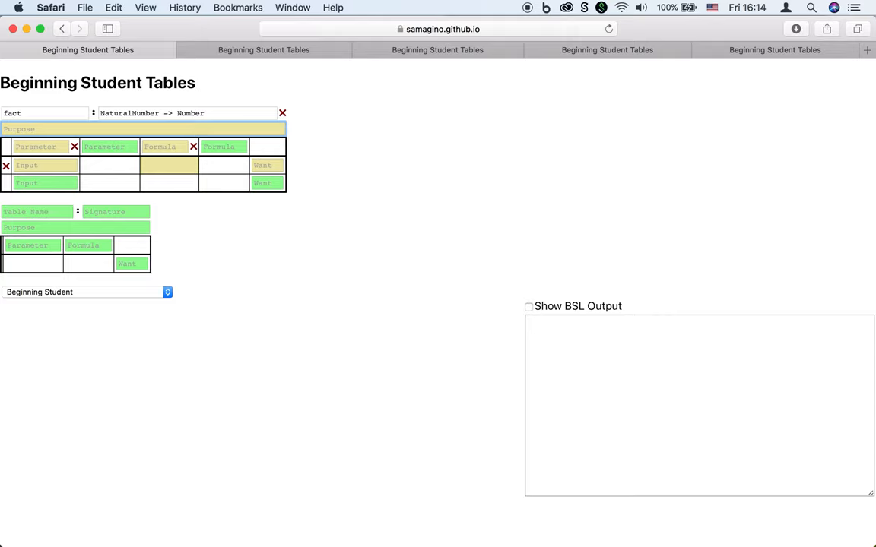
text(compute factoria)
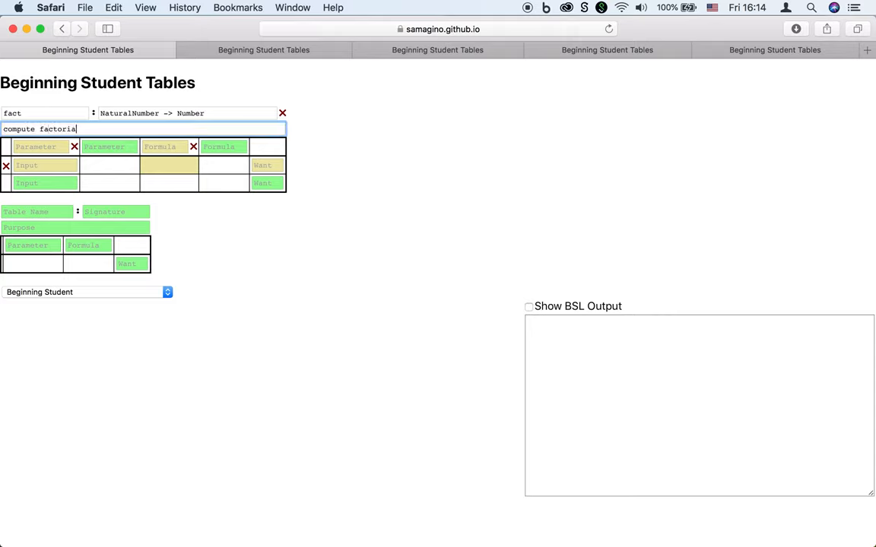
click(37, 146)
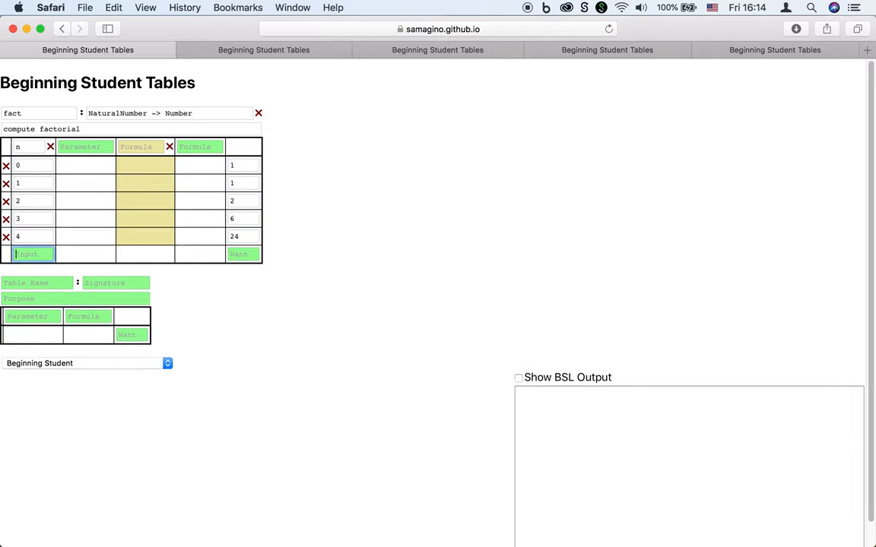
Add the example 5 → 120 and start a cond with the (= n 0) case returning 1
text(120)
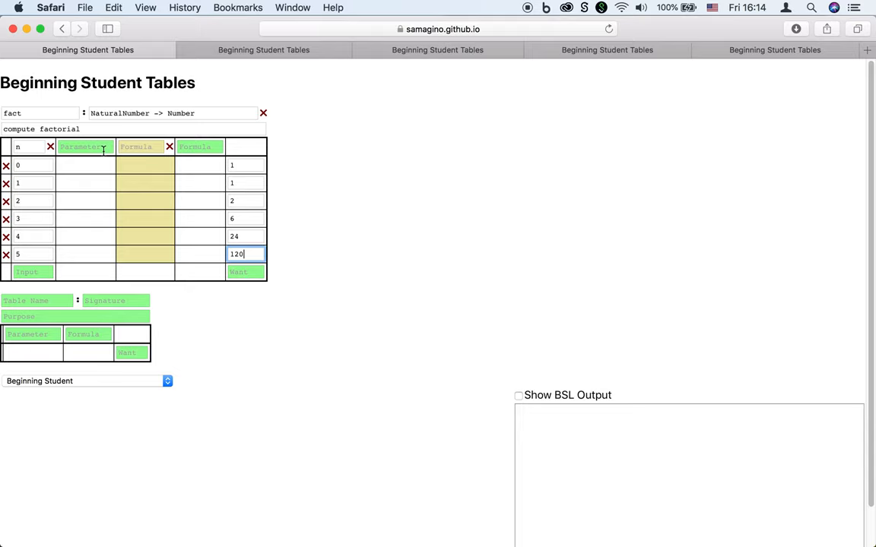
mouse_move(137, 152)
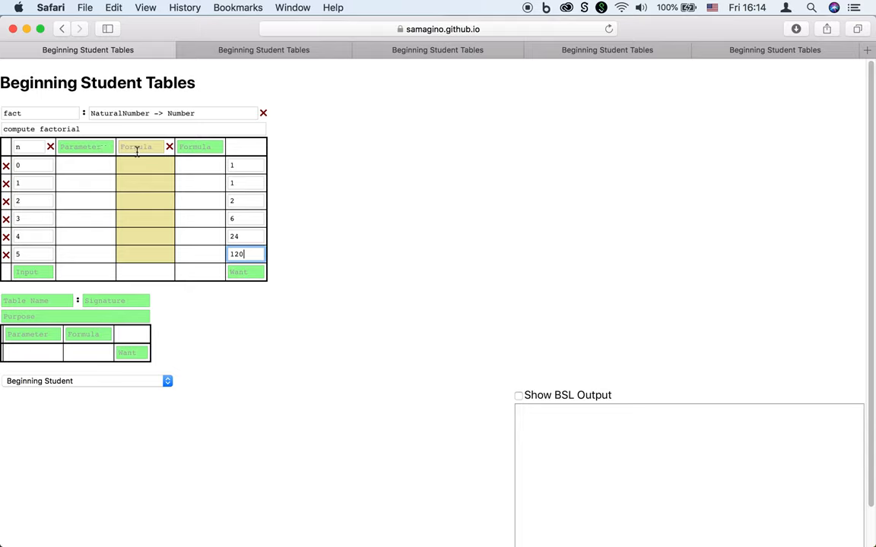
text((= n 0)
text((- n 1)
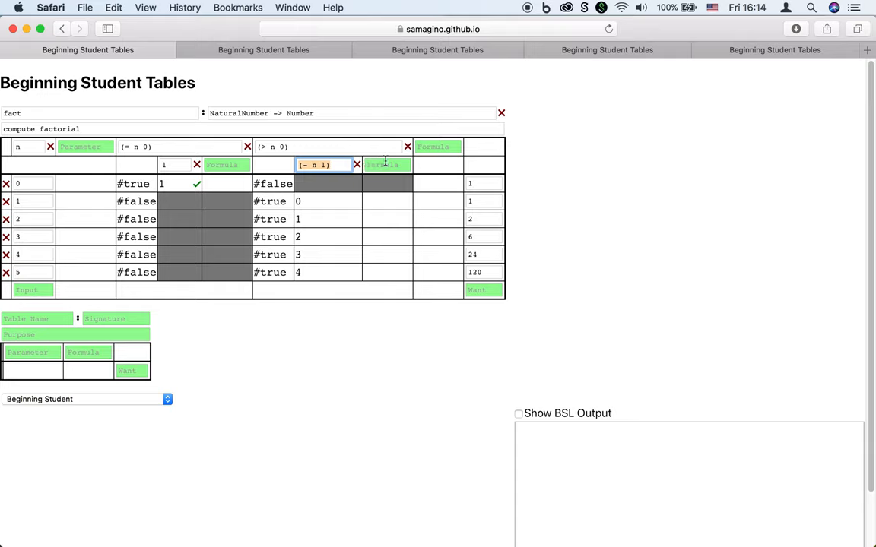
Add column (fact (- n 1)) and final formula (* (fact (- n 1)) n) so all examples check
text((fact (- n 1)))
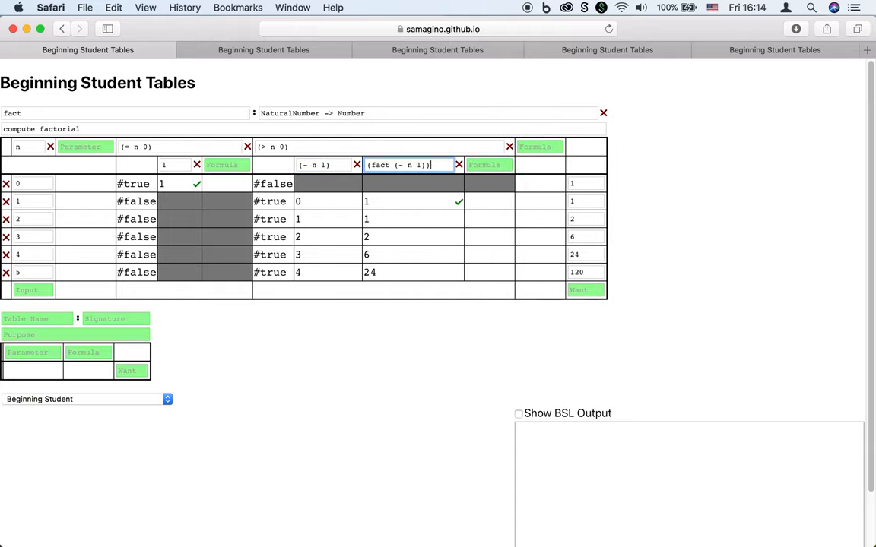
mouse_move(393, 165)
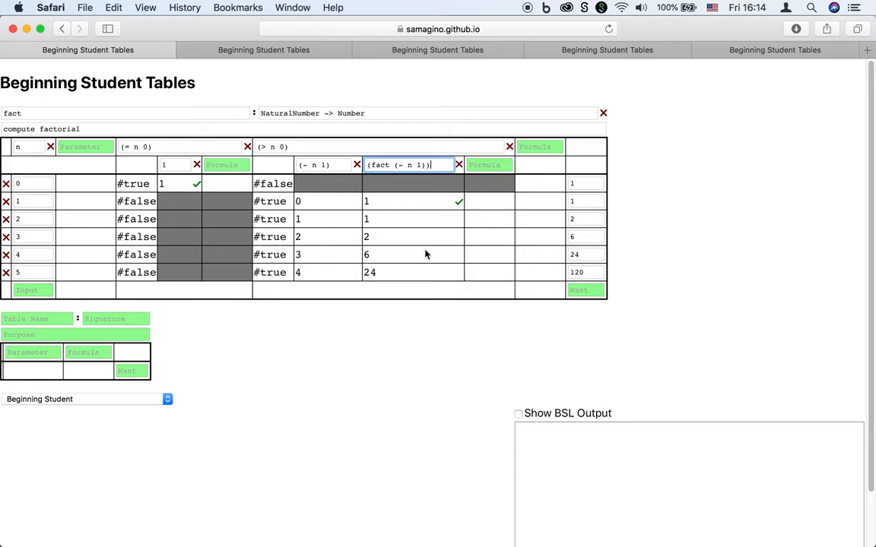
mouse_move(584, 219)
text((*)
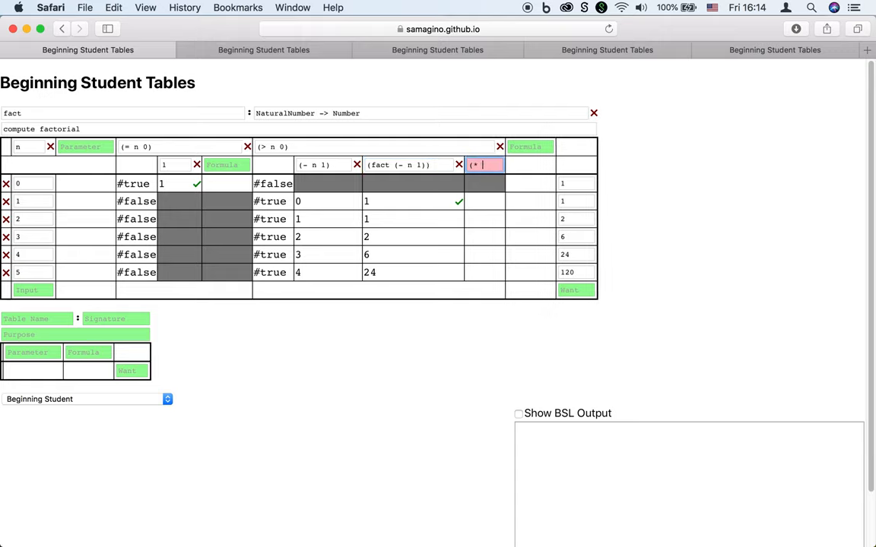
click(409, 164)
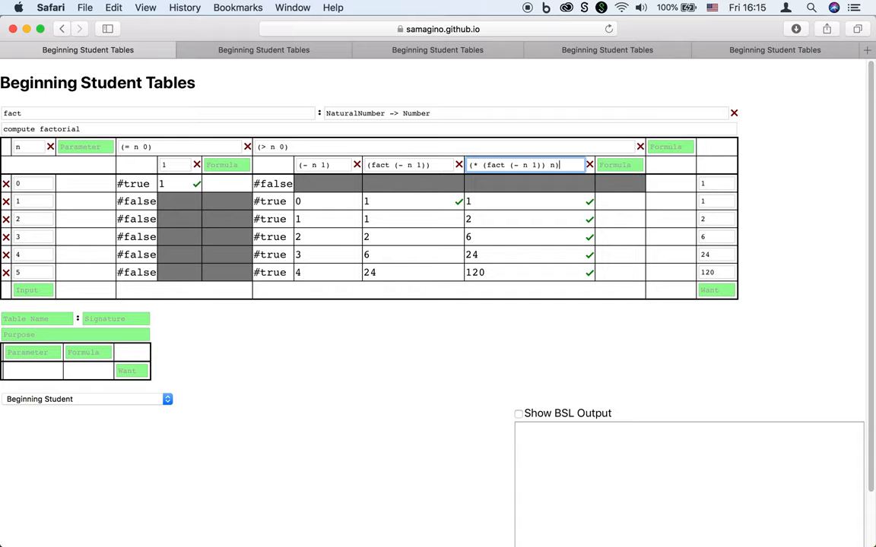
Delete the example for 4 to see recursive errors, then view the greet string-append table
click(712, 254)
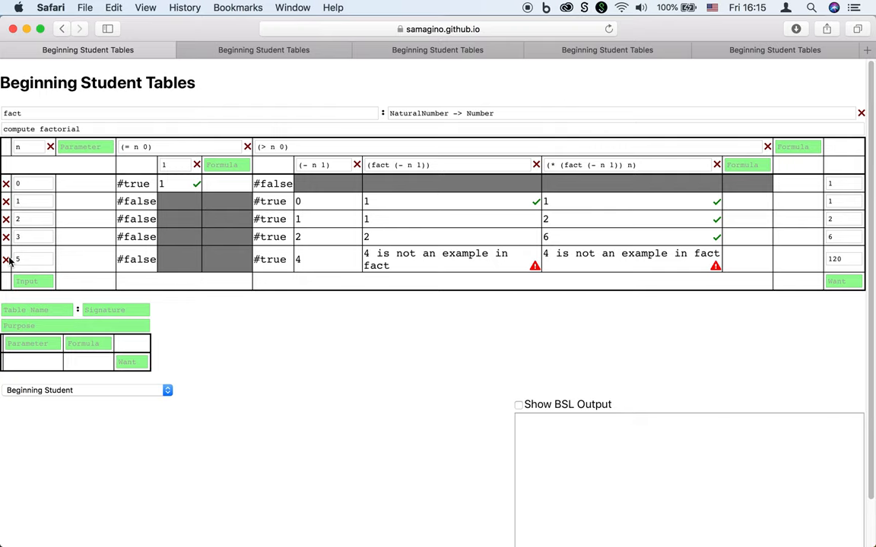
click(265, 49)
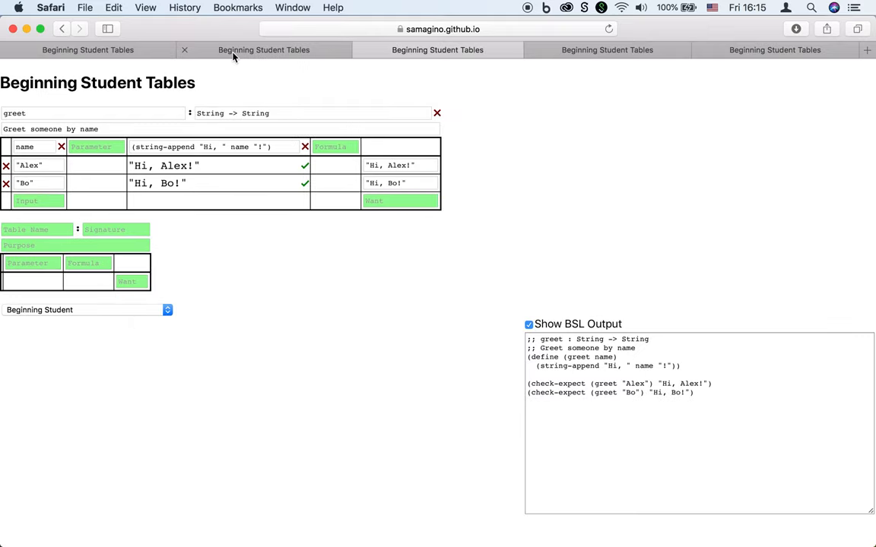
View the drive image table, then the insert sorted-list table, and select the page address
click(607, 48)
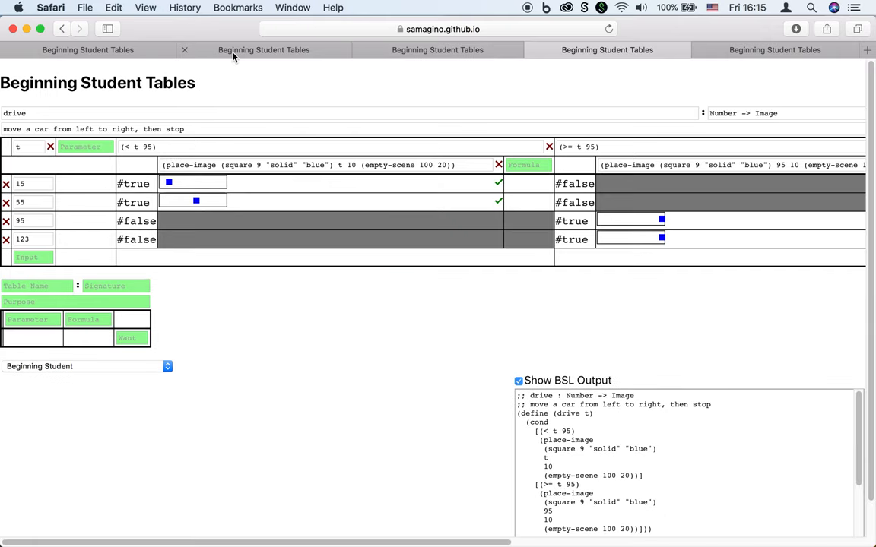
click(776, 48)
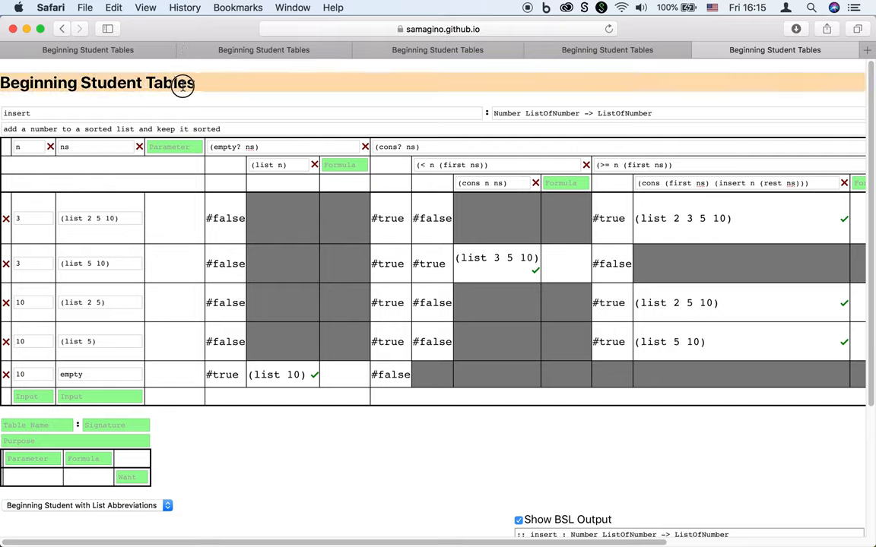
click(442, 28)
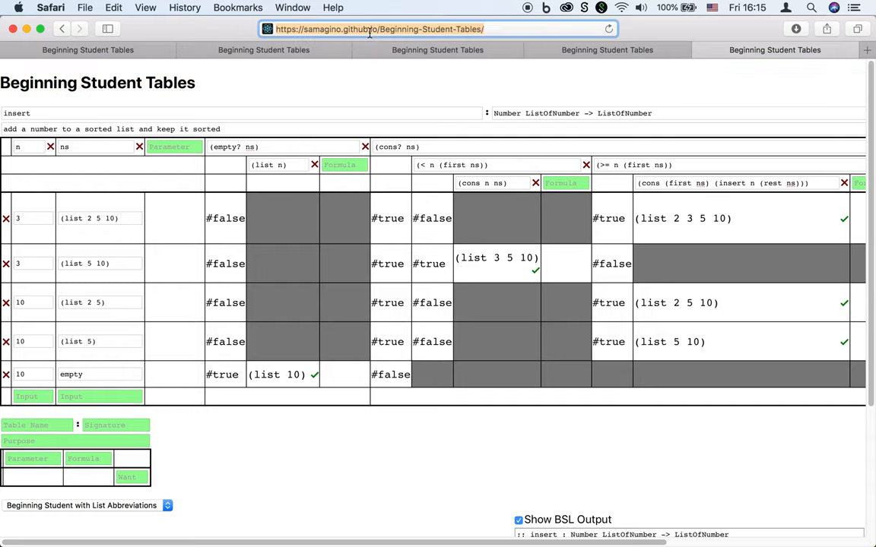